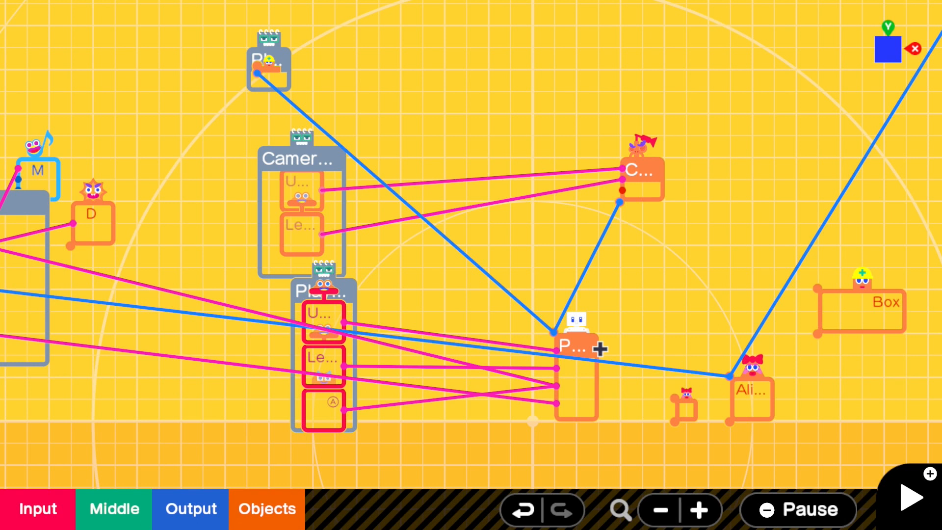
# Select the box nodon linked to the Person nodon to reach its settings
pyautogui.click(573, 352)
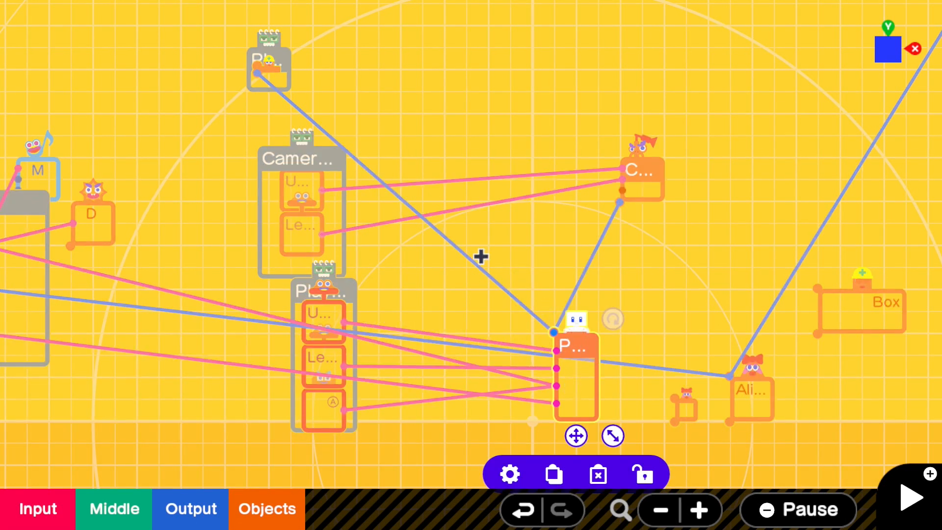
pyautogui.moveTo(233, 47)
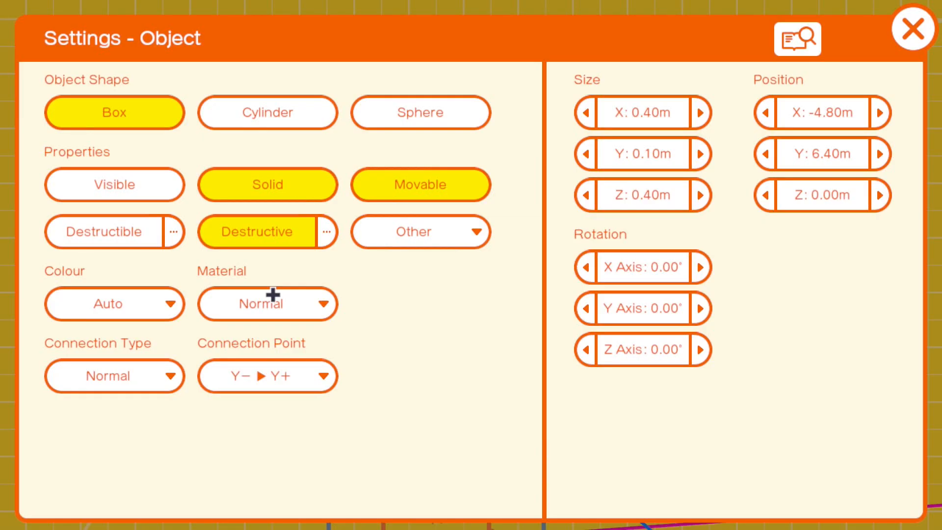
# Turn Visible on for the head box and set its colour to Orange
pyautogui.click(114, 183)
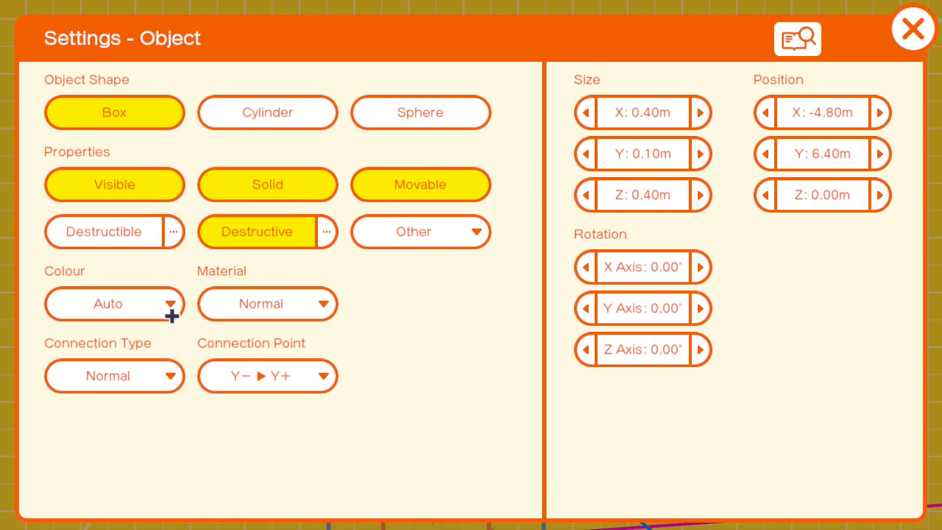
pyautogui.click(115, 303)
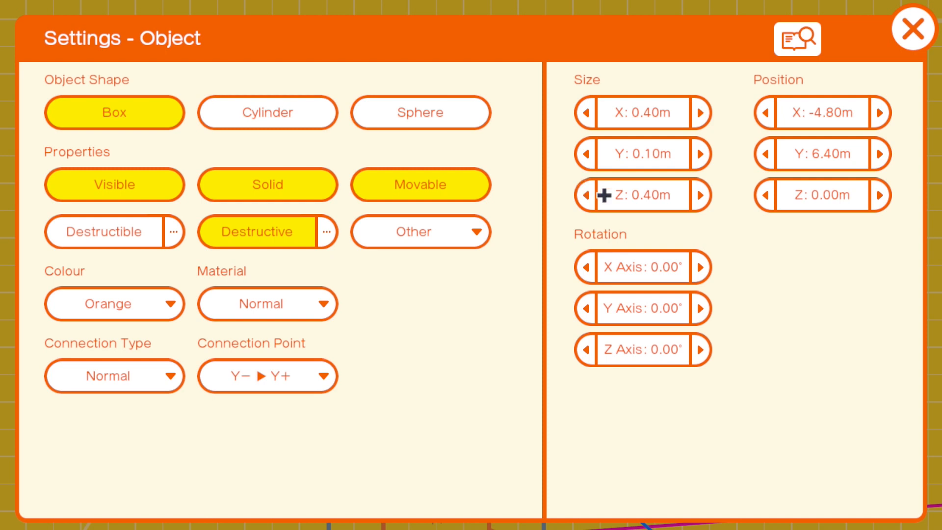
pyautogui.moveTo(681, 127)
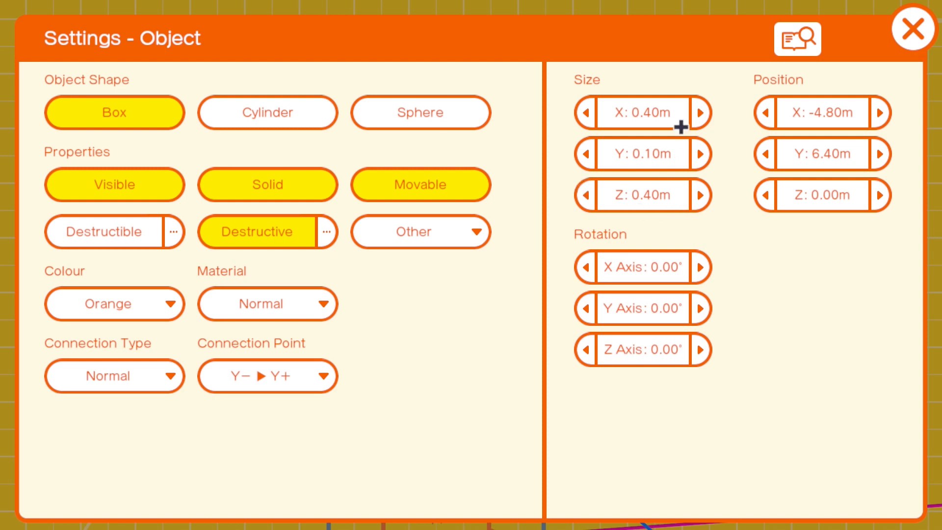
pyautogui.moveTo(660, 146)
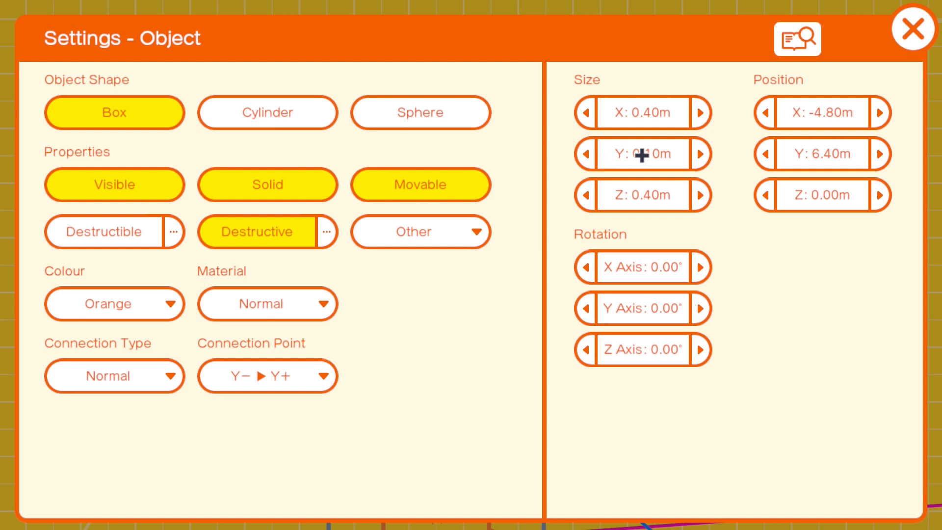
# Close the box settings and test-play to see the orange box on the character's head
pyautogui.click(908, 30)
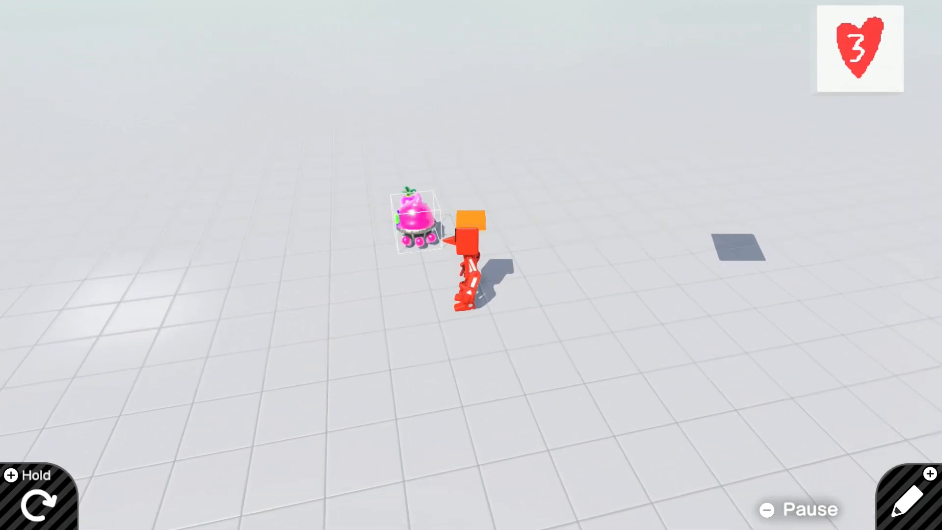
# Leave test play, select the 'Player hit...' box nodon and open its settings
pyautogui.click(908, 504)
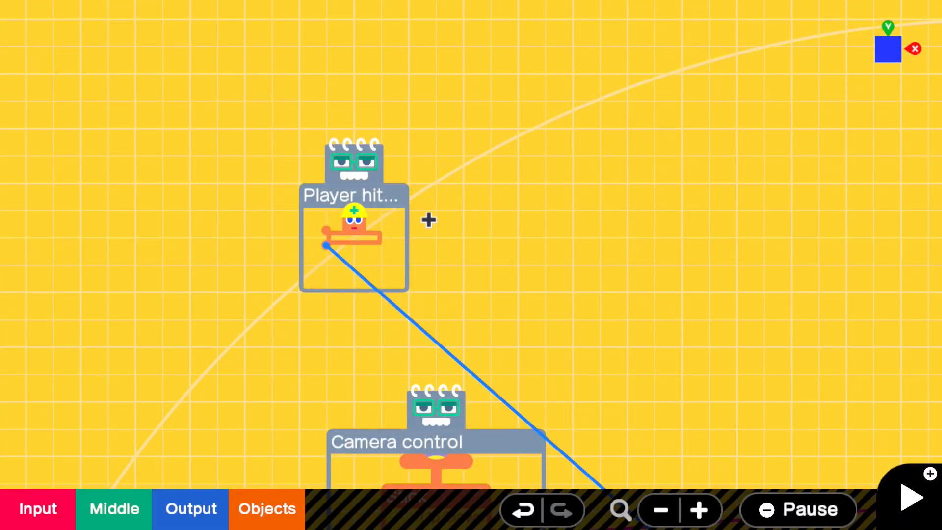
pyautogui.click(353, 240)
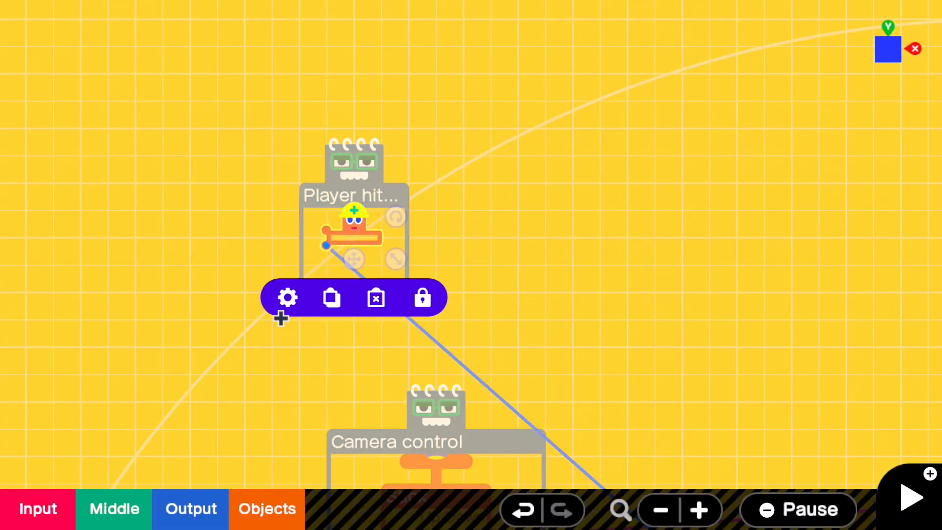
pyautogui.click(286, 298)
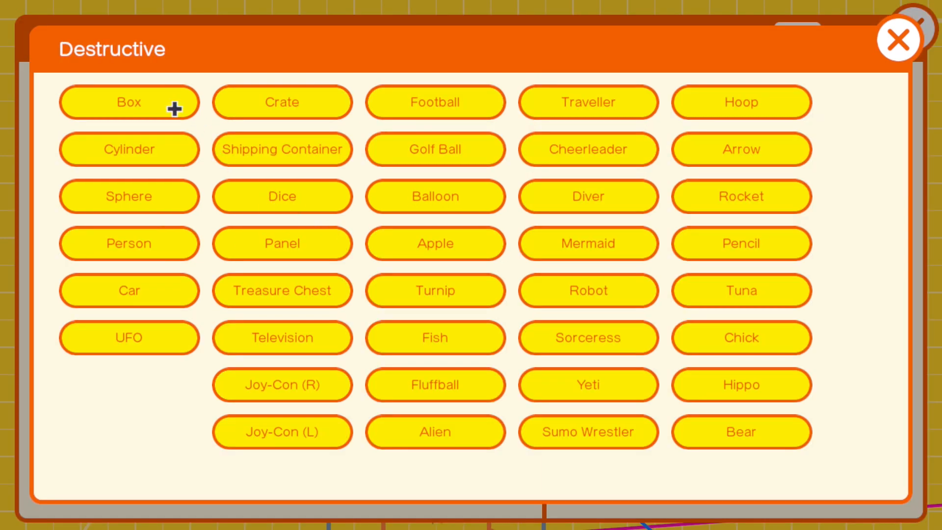
pyautogui.moveTo(444, 280)
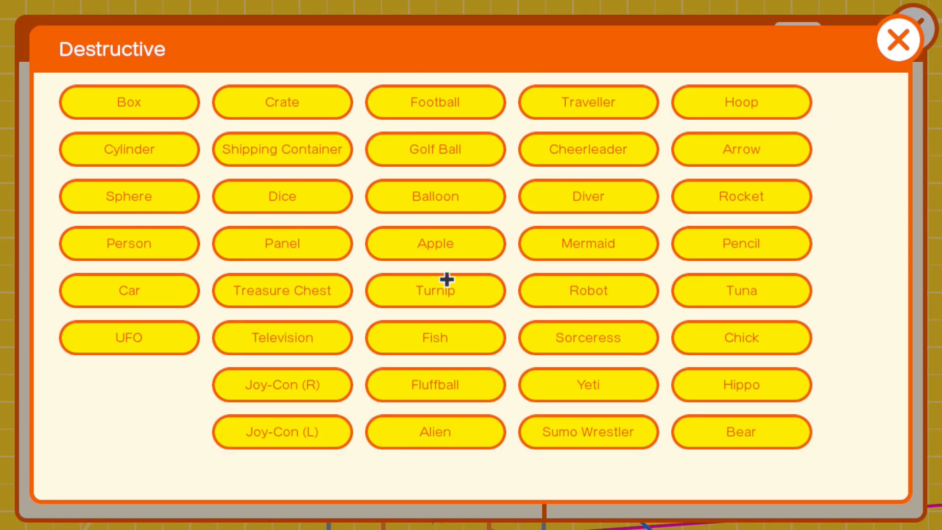
pyautogui.moveTo(349, 169)
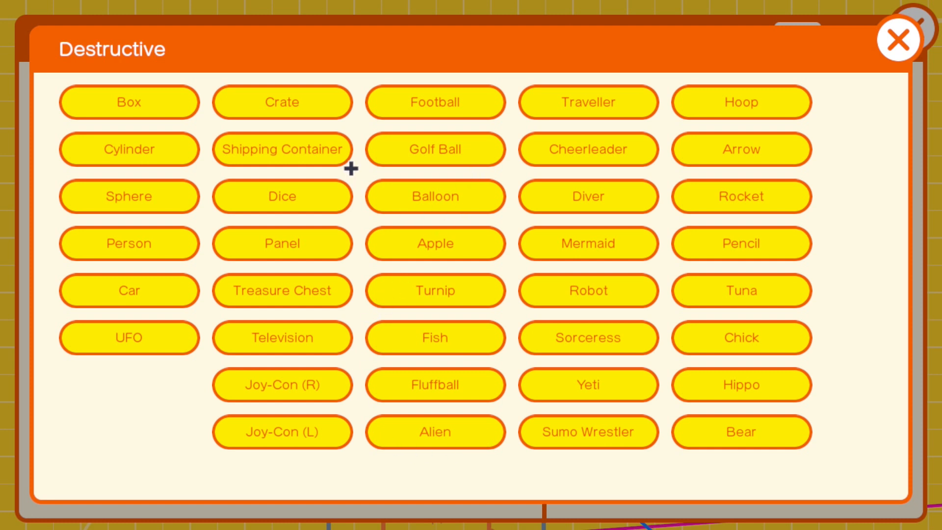
pyautogui.moveTo(126, 124)
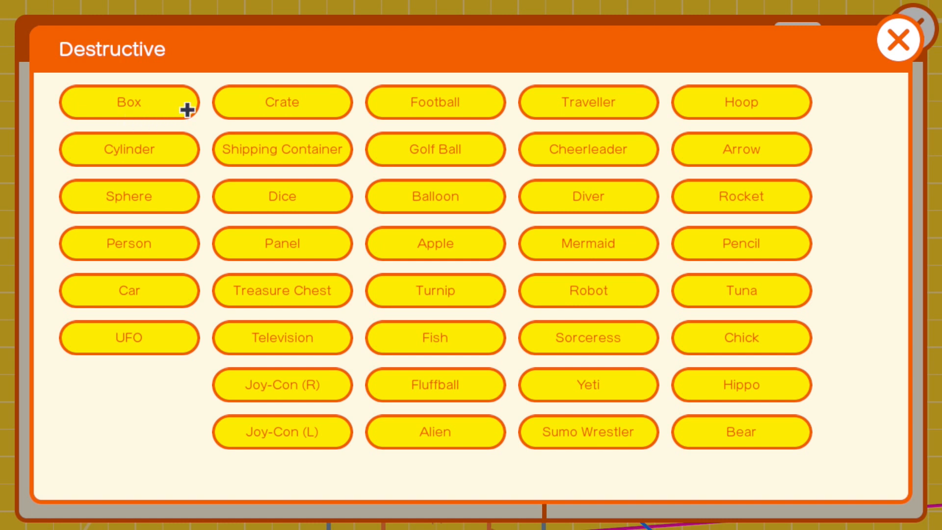
pyautogui.moveTo(501, 326)
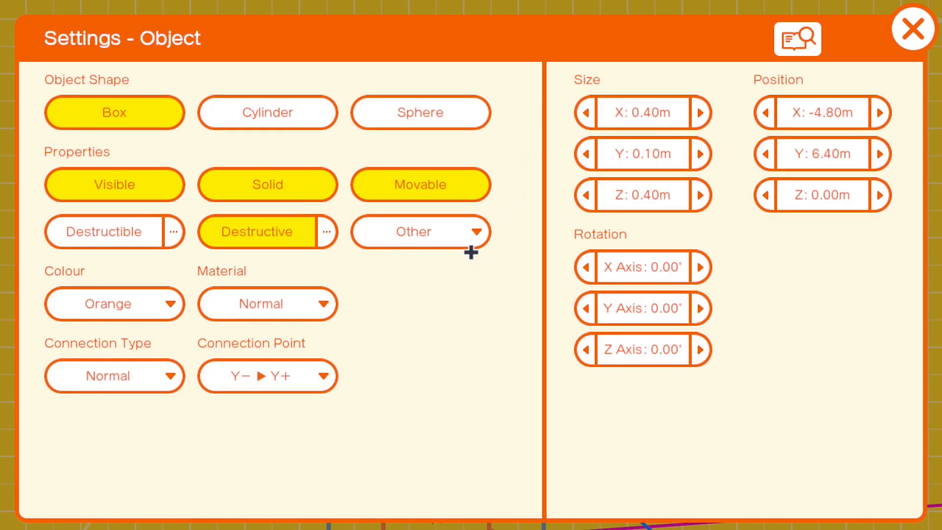
pyautogui.moveTo(120, 196)
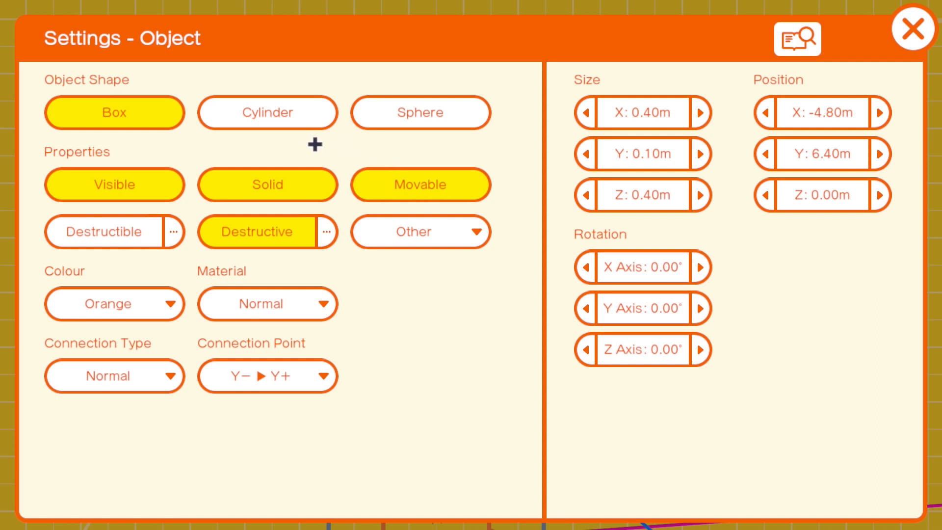
pyautogui.moveTo(200, 184)
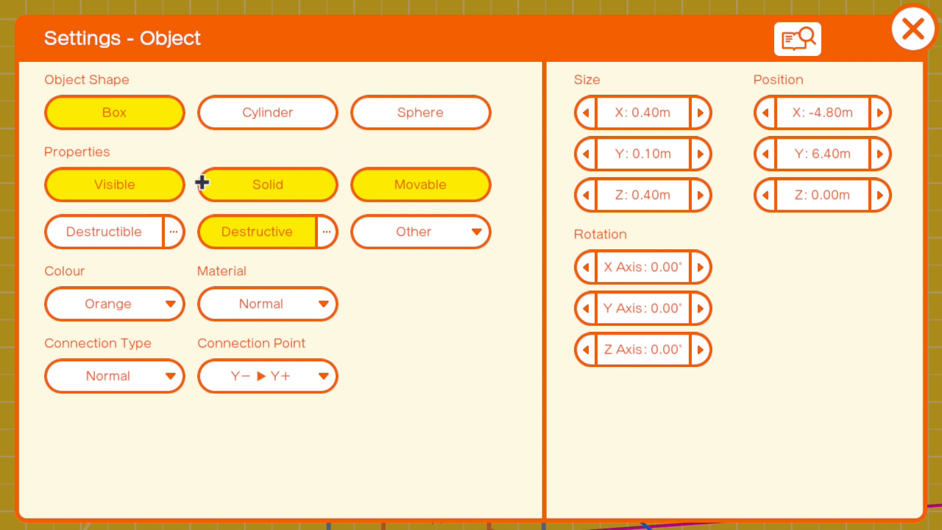
# Close Settings - Object to return to the nodon graph
pyautogui.click(907, 31)
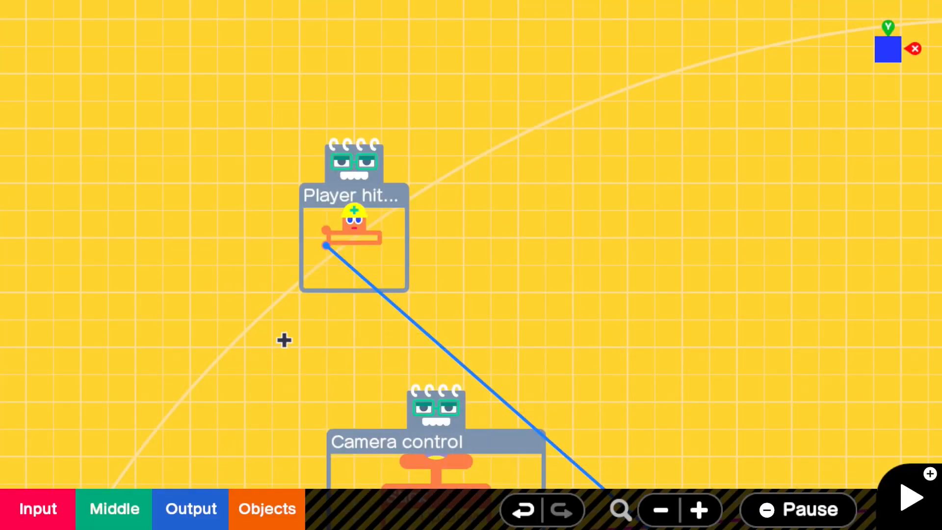
# Start a test play to confirm the head box is now invisible
pyautogui.click(911, 505)
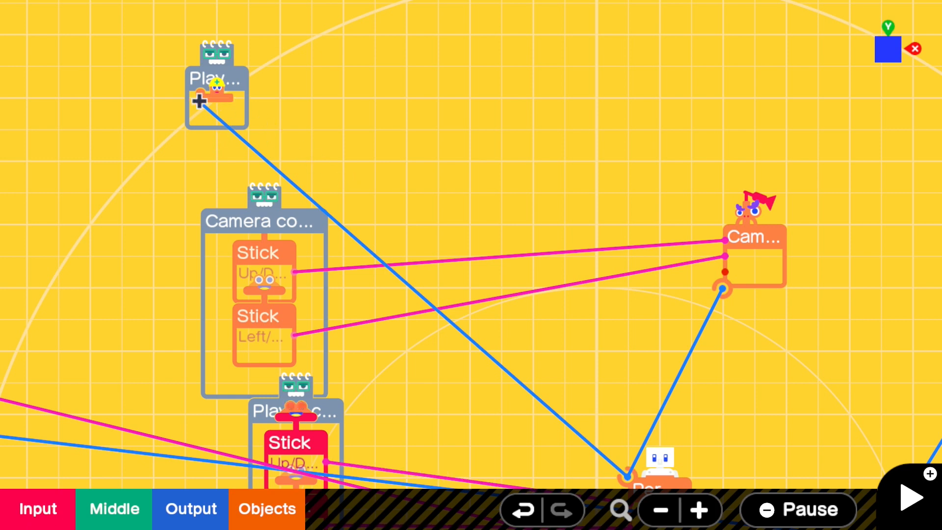
pyautogui.click(911, 504)
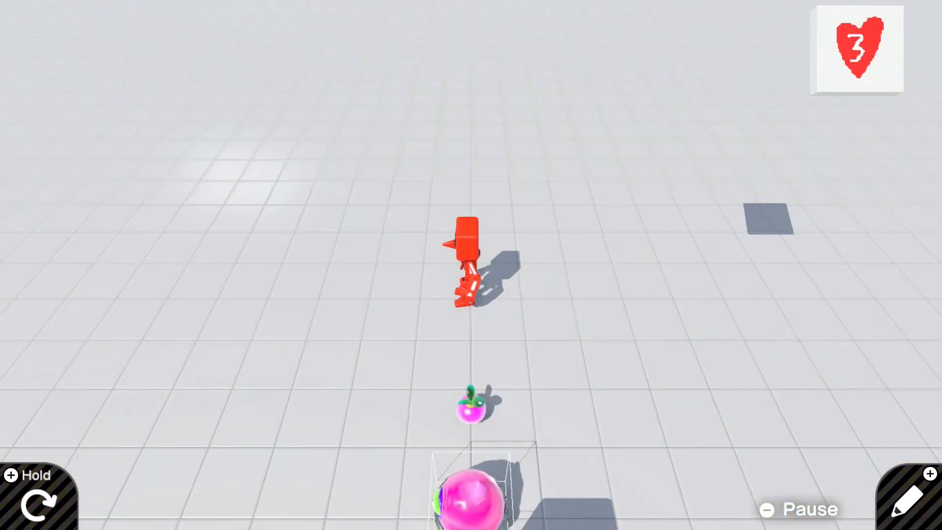